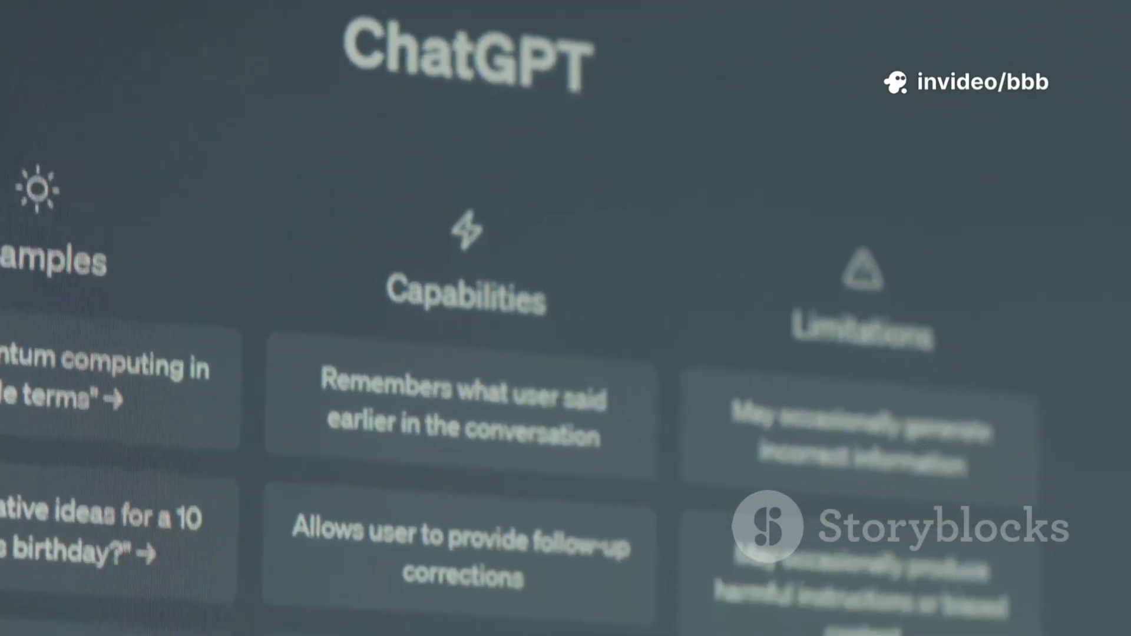
pyautogui.scroll(-3)
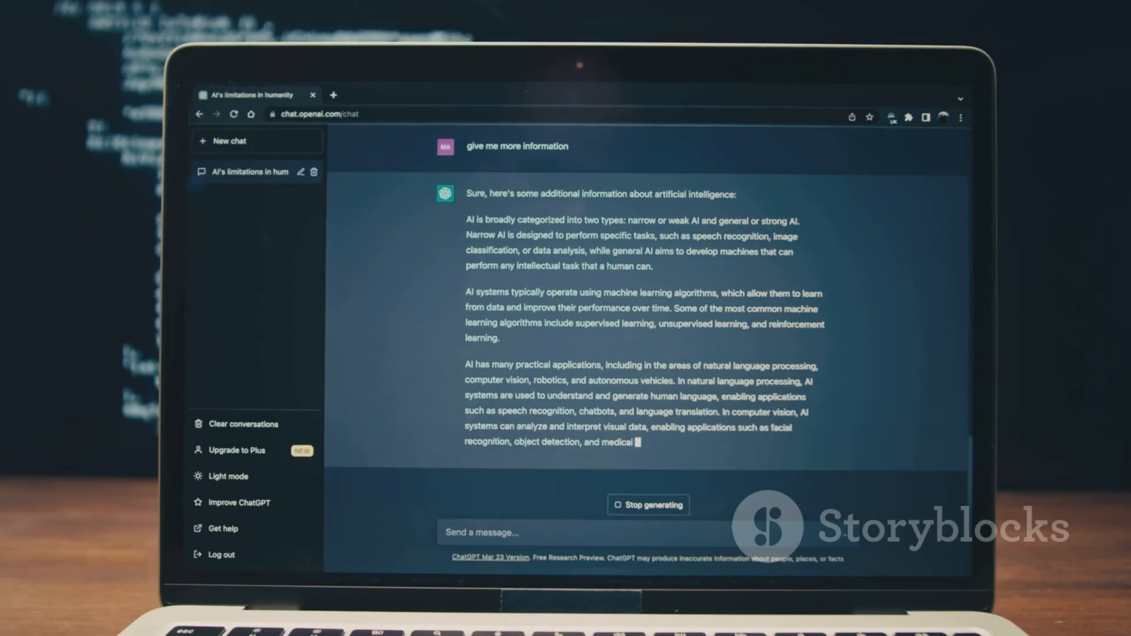
pyautogui.scroll(-3)
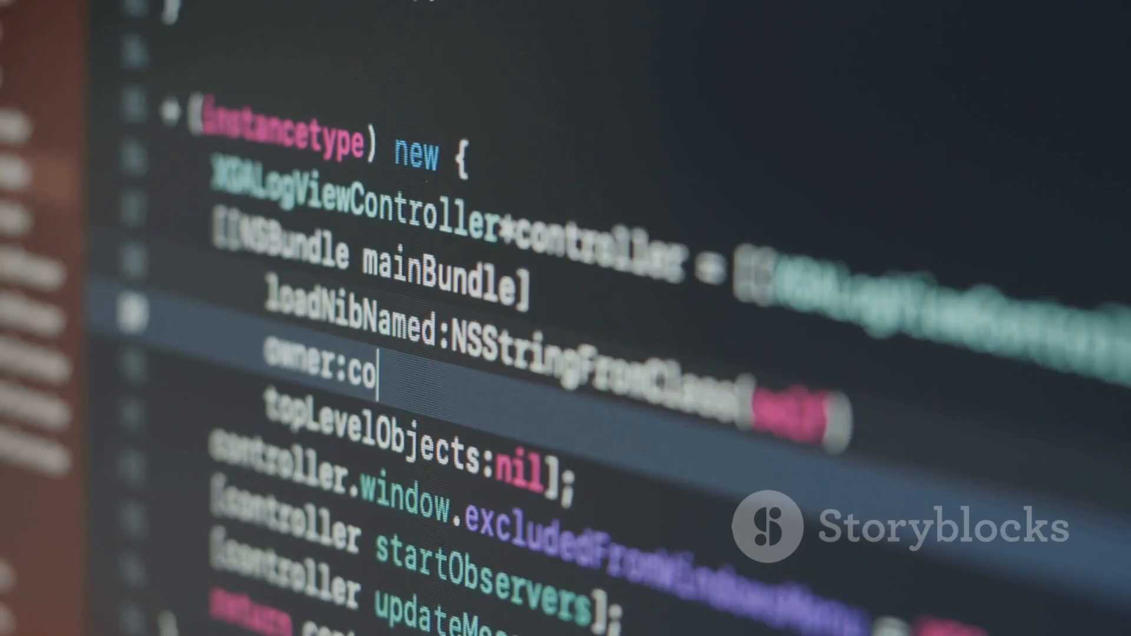
pyautogui.write('ntrolle')
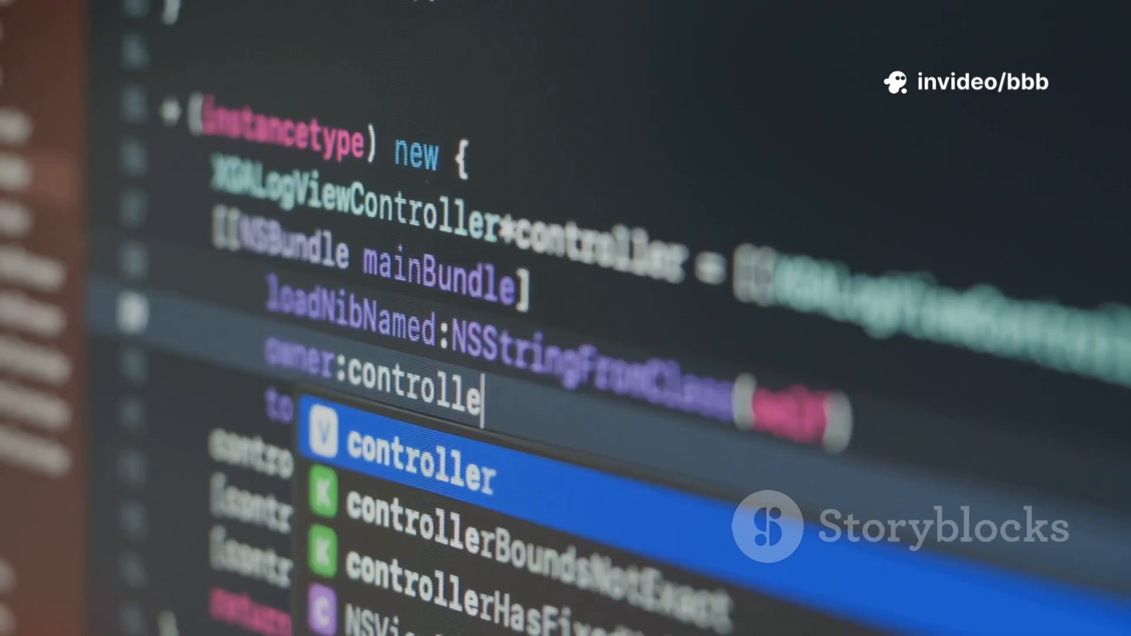